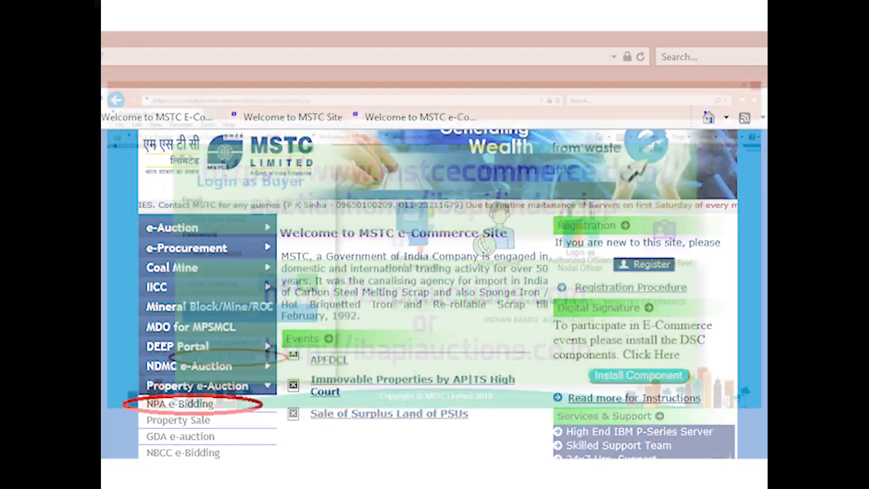
Step: Reach the Login as Buyer page via Property e-Auction > NPA e-Bidding
{"action": "left_click", "coordinate": [178, 404]}
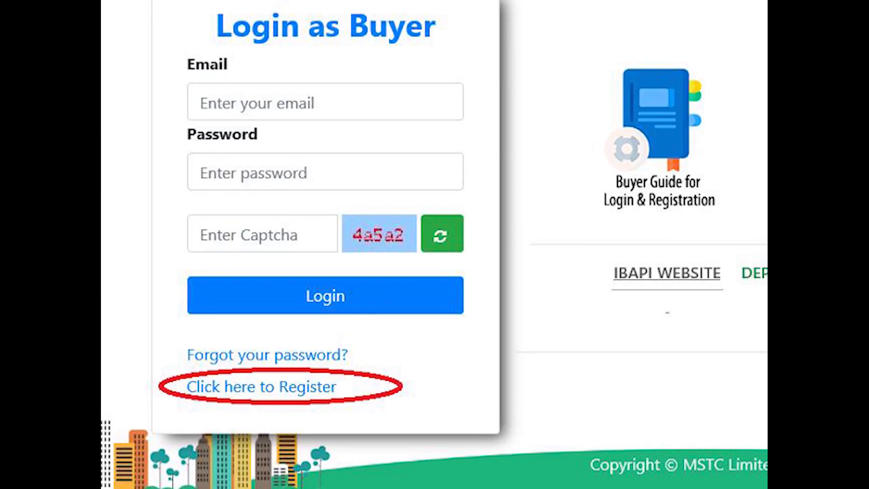
Step: Register as a new buyer with email and mobile, validating both OTPs
{"action": "left_click", "coordinate": [265, 388]}
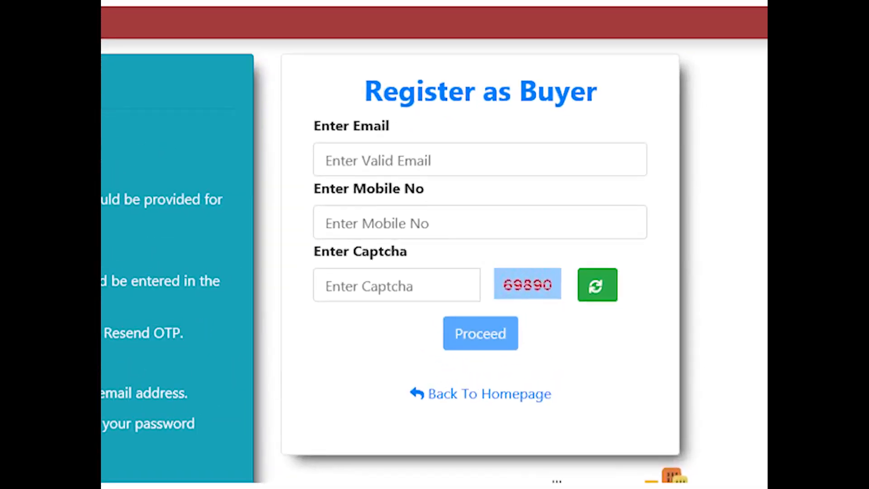
{"action": "left_click", "coordinate": [480, 333]}
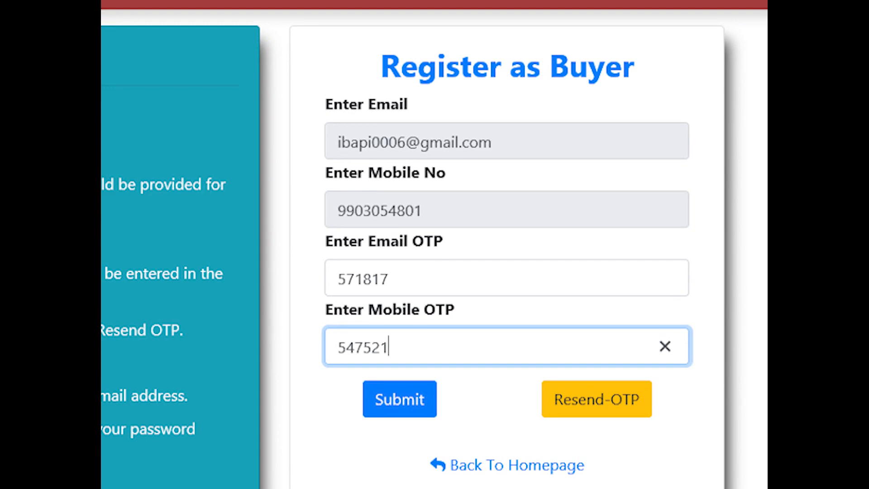
{"action": "left_click", "coordinate": [400, 399]}
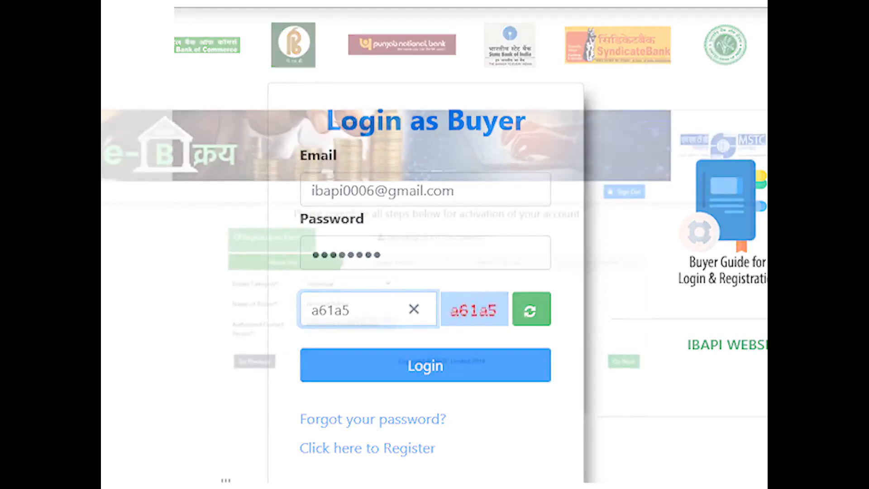
{"action": "left_click", "coordinate": [426, 365]}
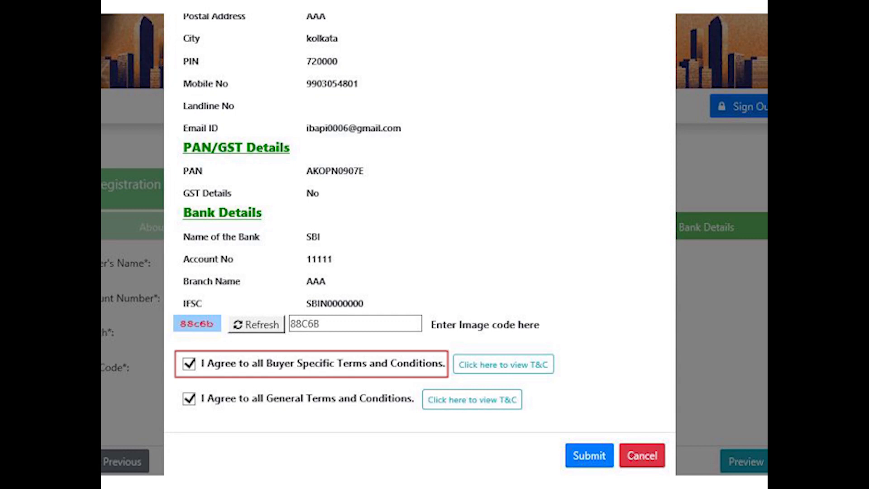
Step: Agree to the General Terms and Conditions and submit the previewed registration details
{"action": "left_click", "coordinate": [188, 399]}
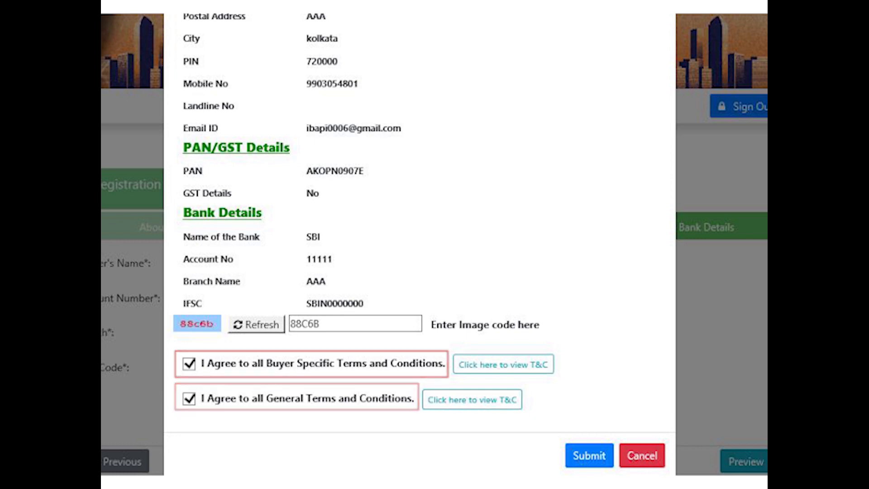
{"action": "left_click", "coordinate": [589, 455]}
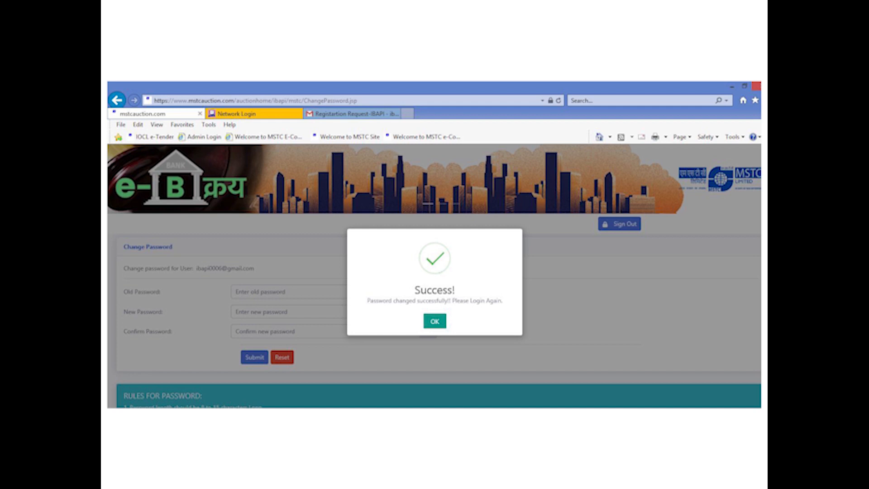
Step: Acknowledge the password change, log in again and send the KYC documents for approval
{"action": "left_click", "coordinate": [435, 321]}
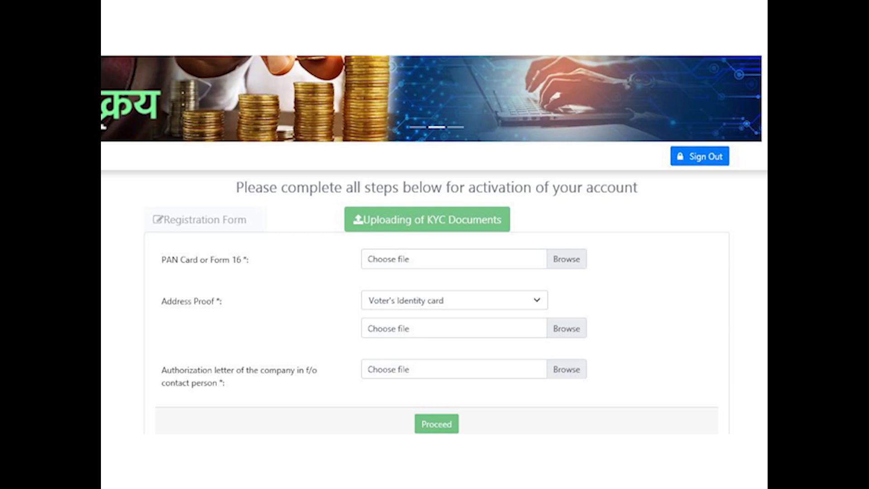
{"action": "left_click", "coordinate": [436, 424]}
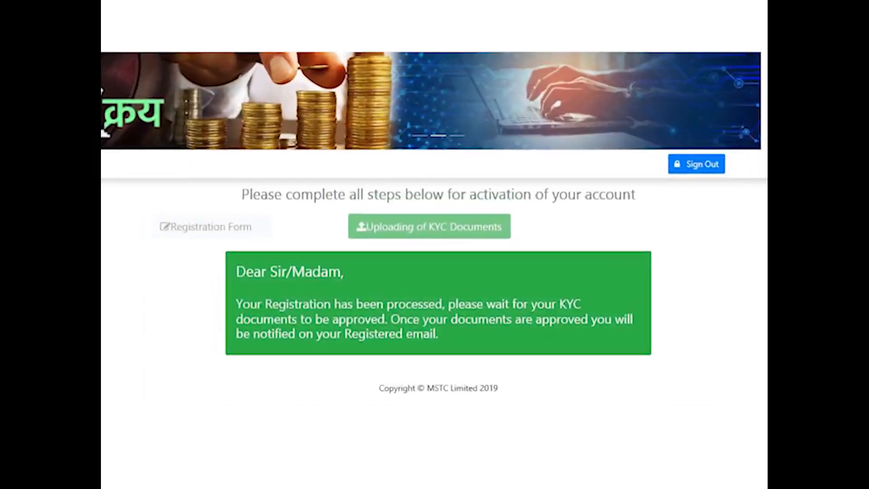